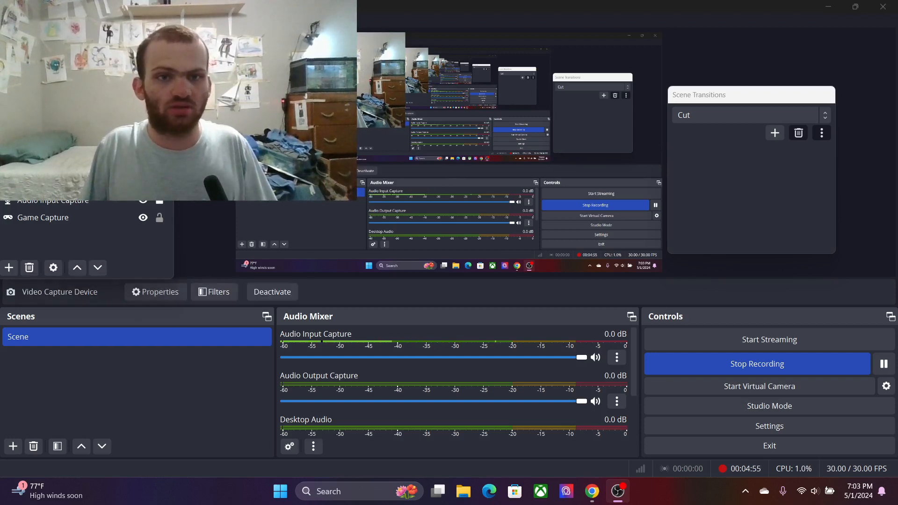
Follow the read-aloud through Annoying Orange's giant knives, lunatic nature and gruesome defeat
click(143, 147)
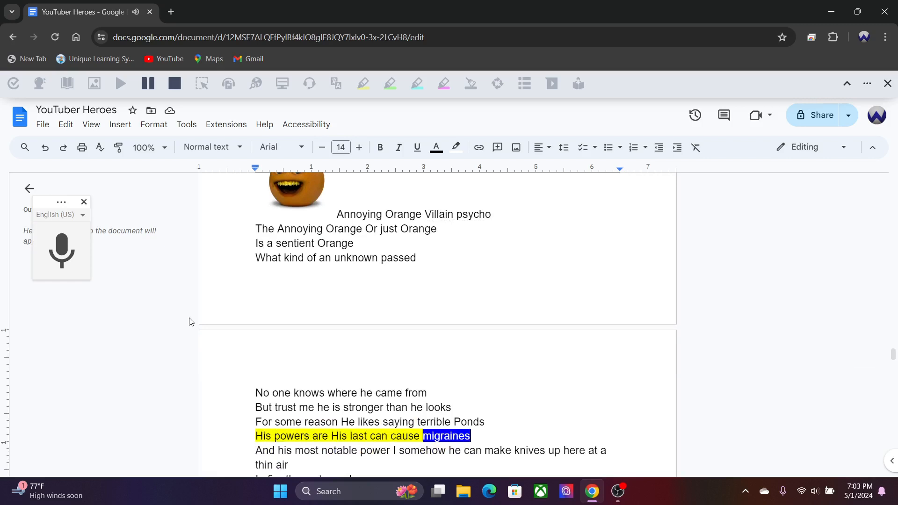
double_click(339, 450)
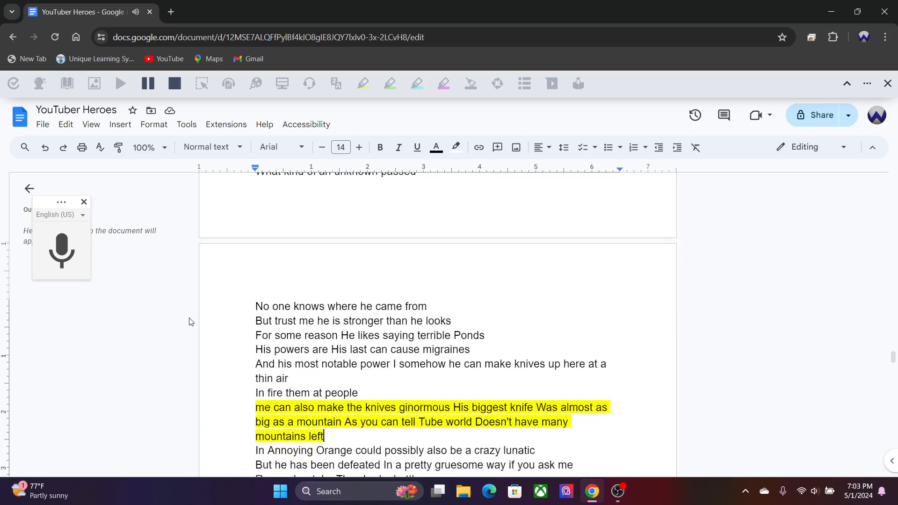
double_click(424, 407)
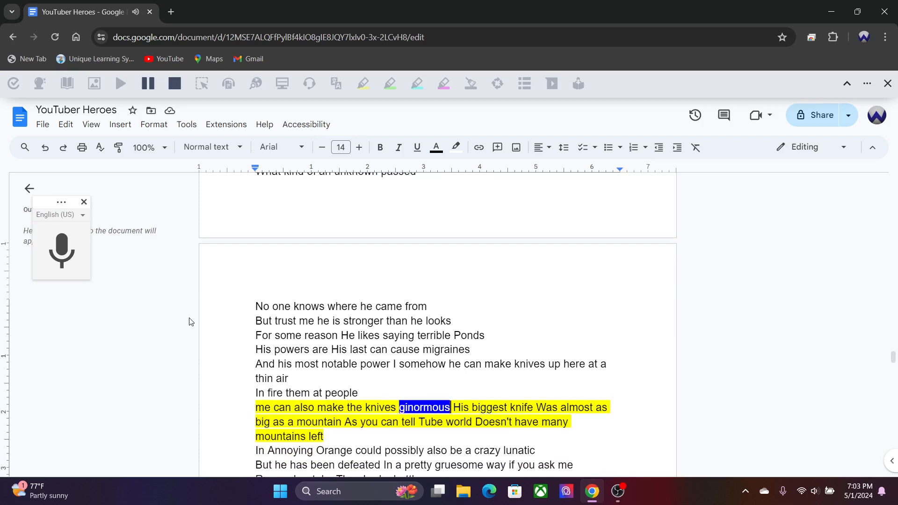
double_click(263, 422)
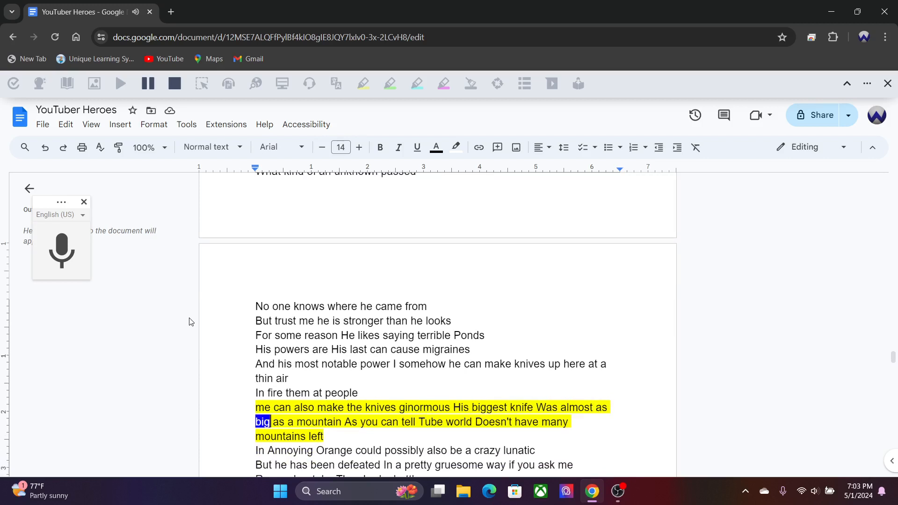
double_click(459, 421)
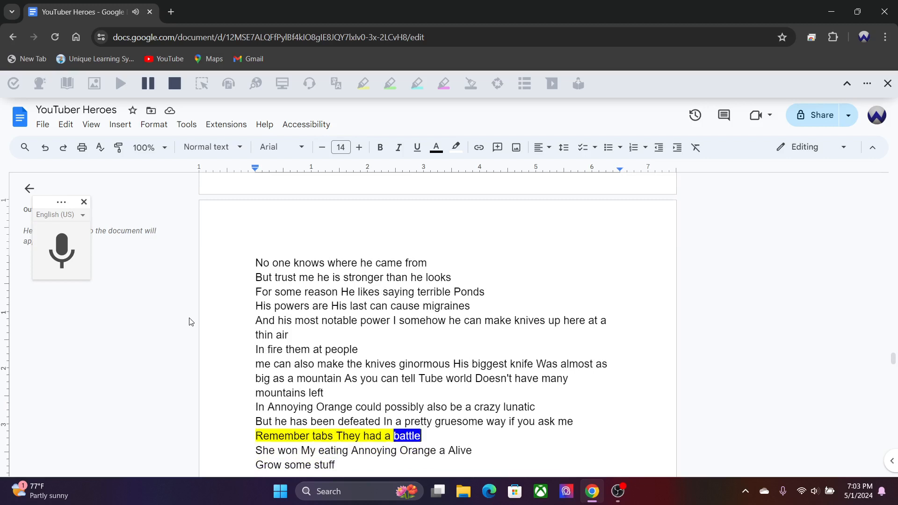
double_click(373, 450)
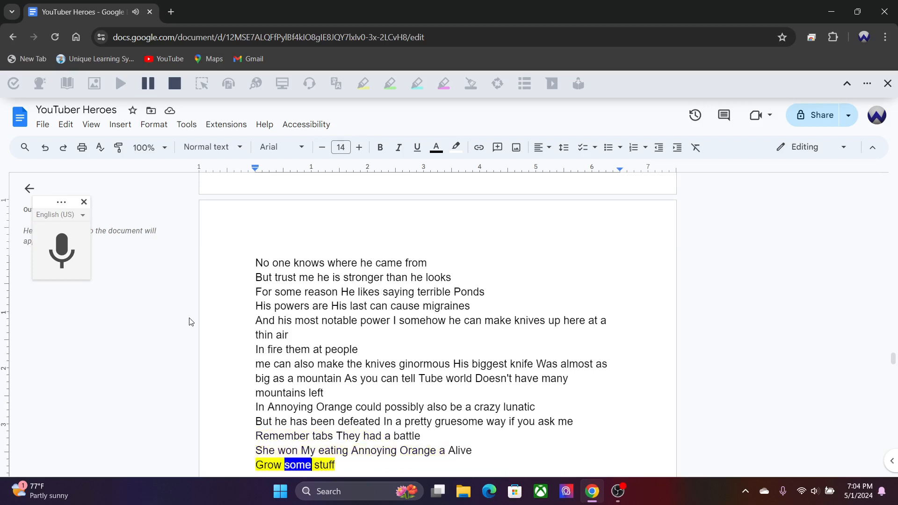
Follow Clown Pierce's villain monologue being read, reaching Rebecca's Girlfriend Fairy entry
scroll(down, 3)
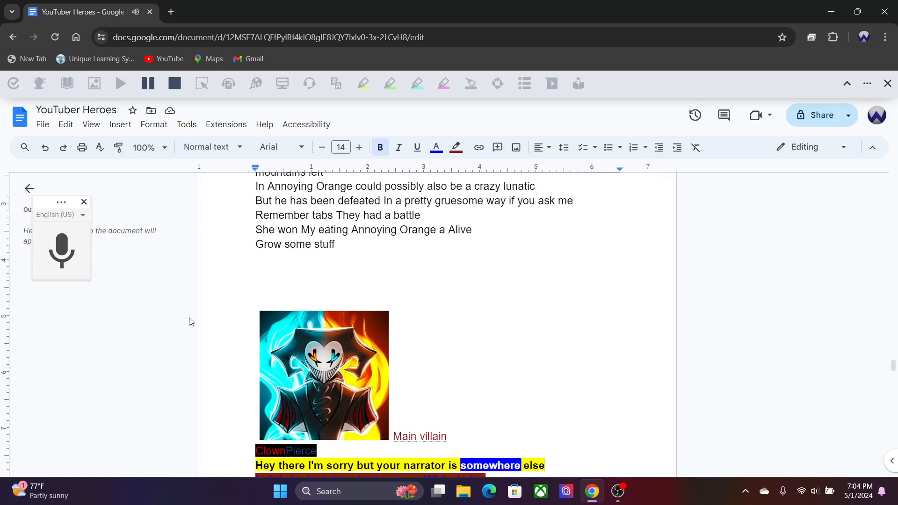
scroll(down, 3)
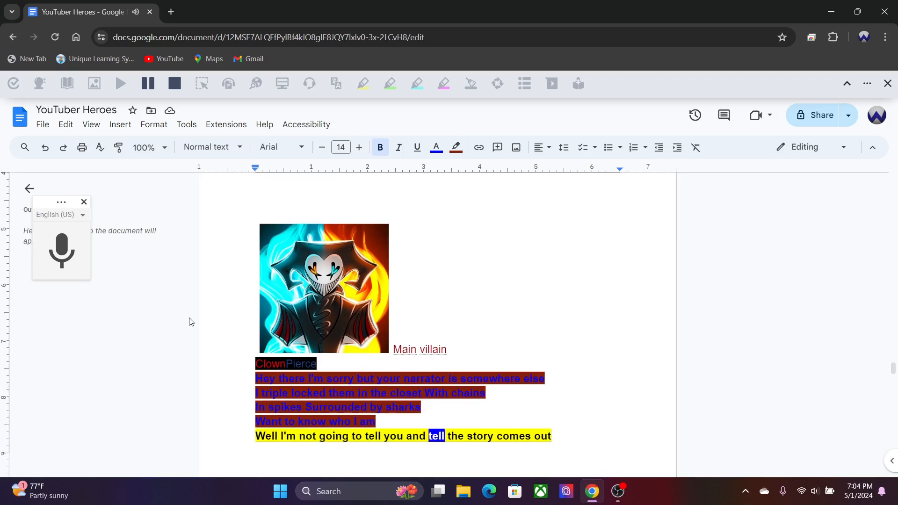
scroll(down, 3)
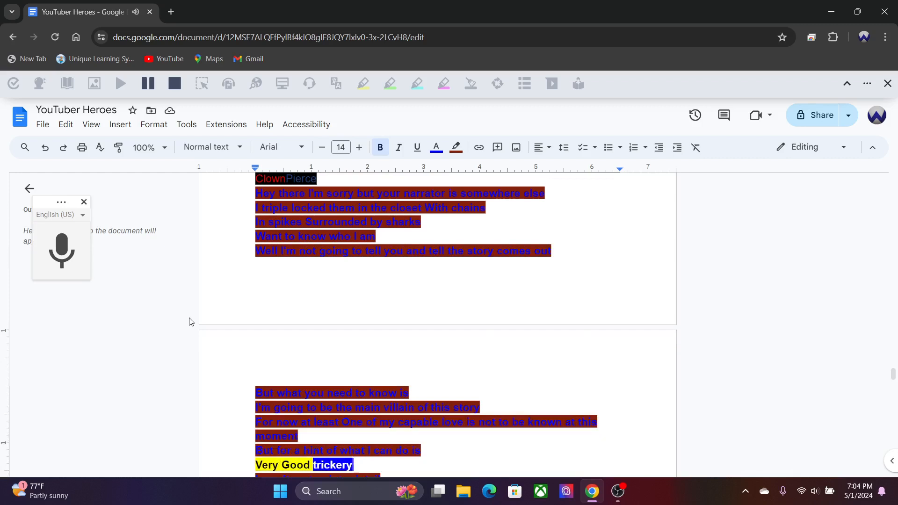
scroll(down, 3)
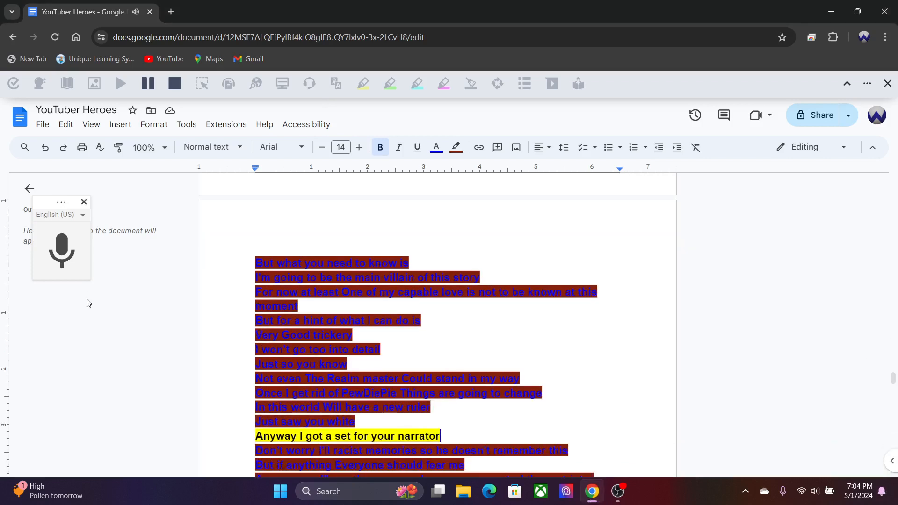
double_click(419, 436)
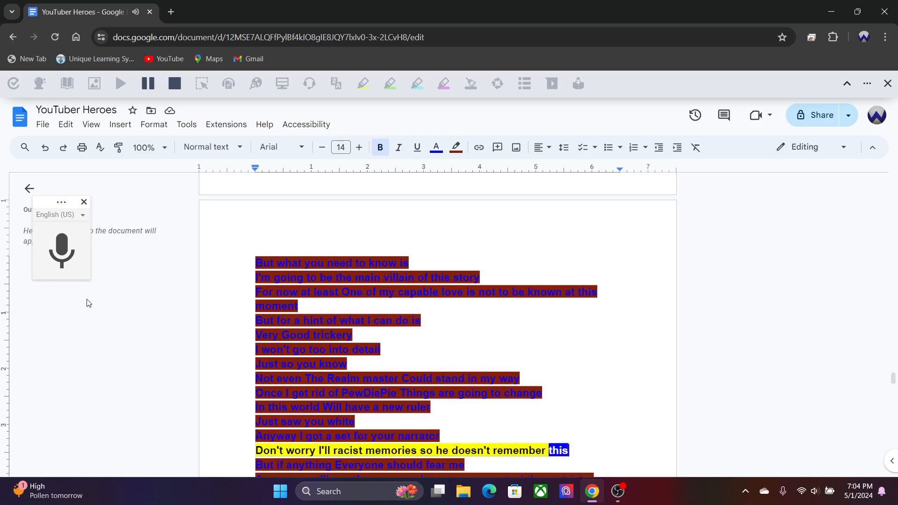
double_click(359, 465)
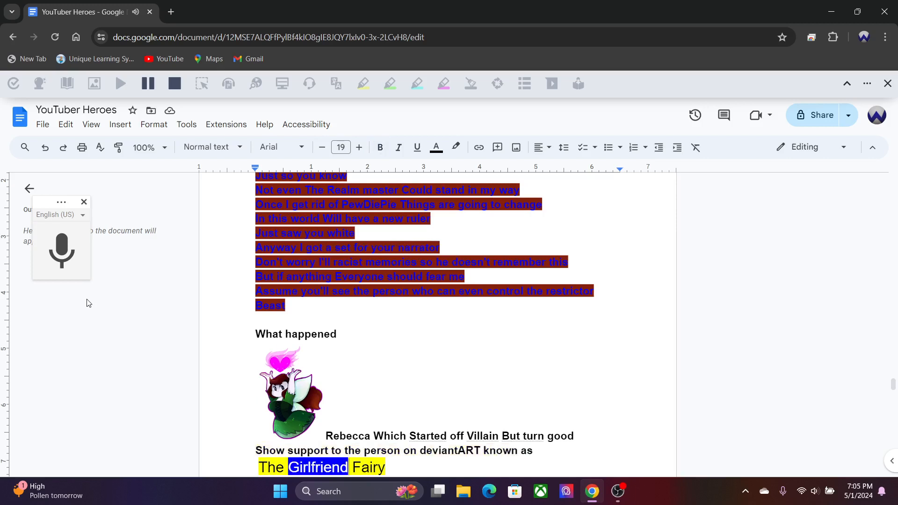
Follow the read-aloud through Rebecca's entry into Jack the sentient eyeball's profile
scroll(down, 3)
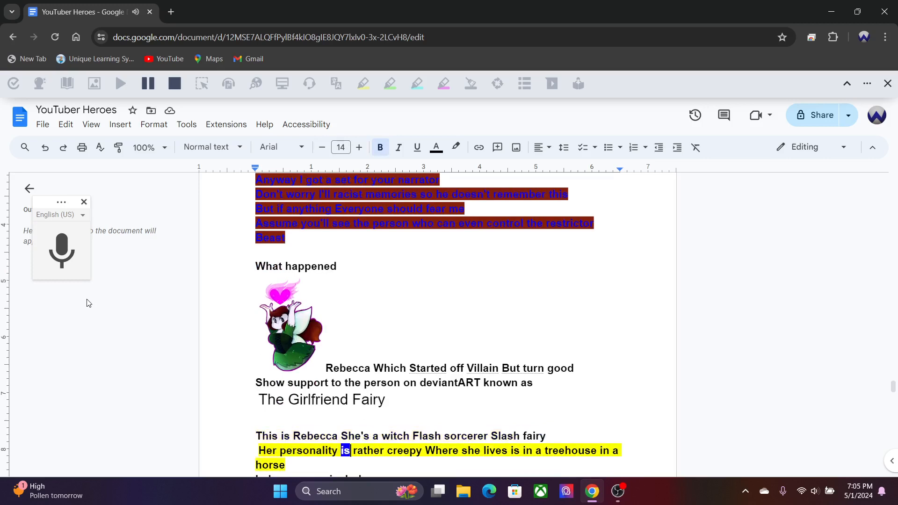
double_click(571, 450)
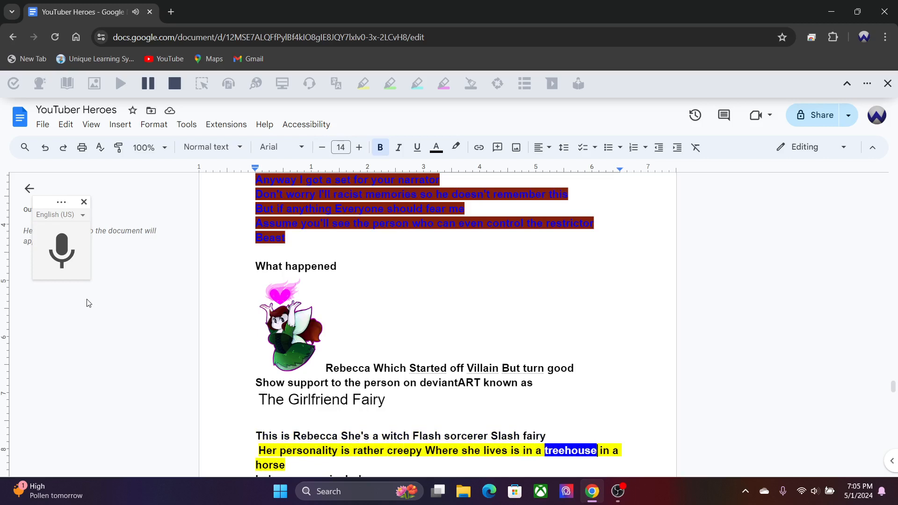
scroll(down, 3)
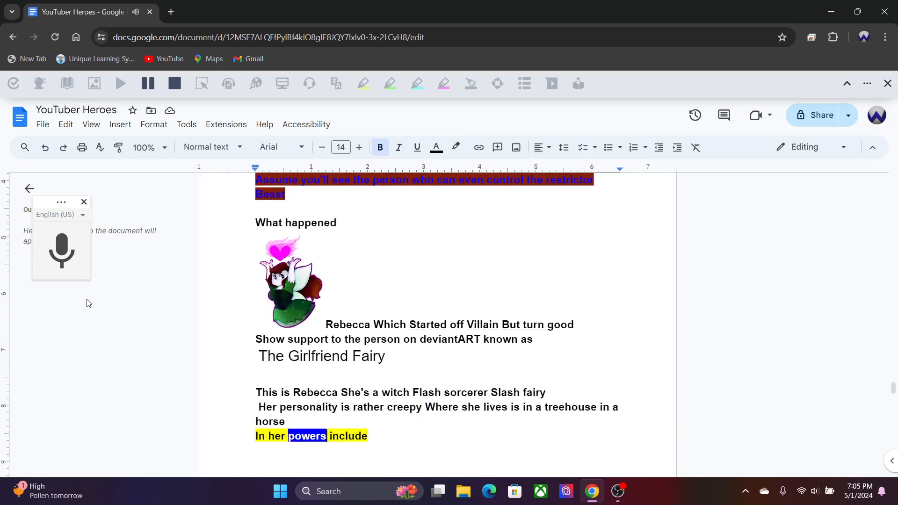
scroll(down, 3)
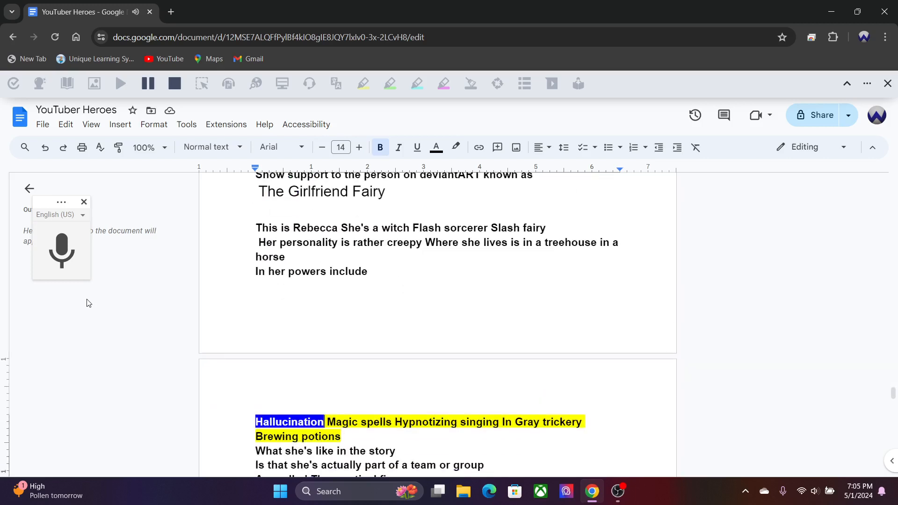
double_click(480, 421)
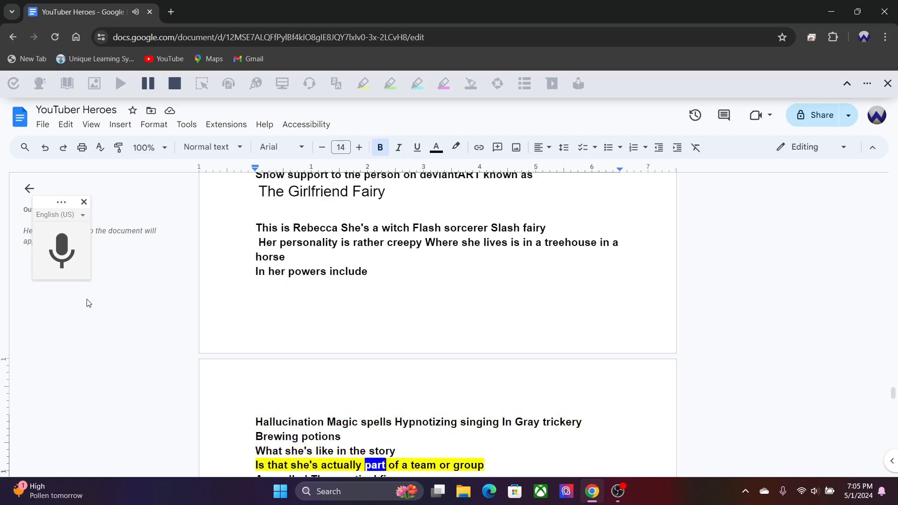
scroll(down, 3)
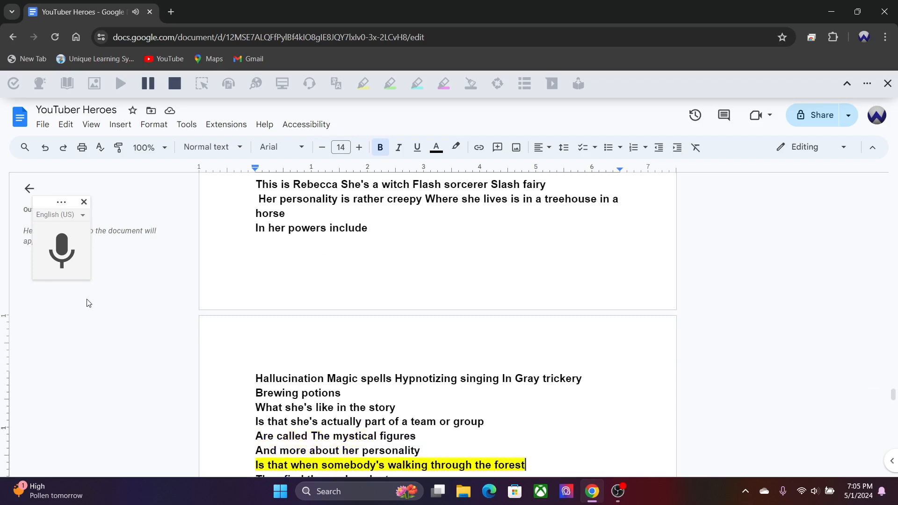
Hear Jack's eyeball profile read to its end, reaching Wolfy Chu's hero entry
double_click(510, 465)
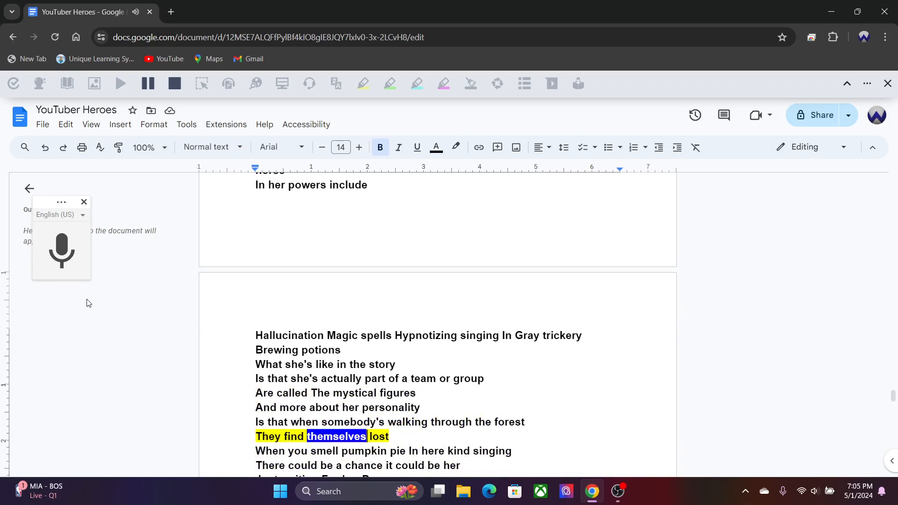
double_click(364, 451)
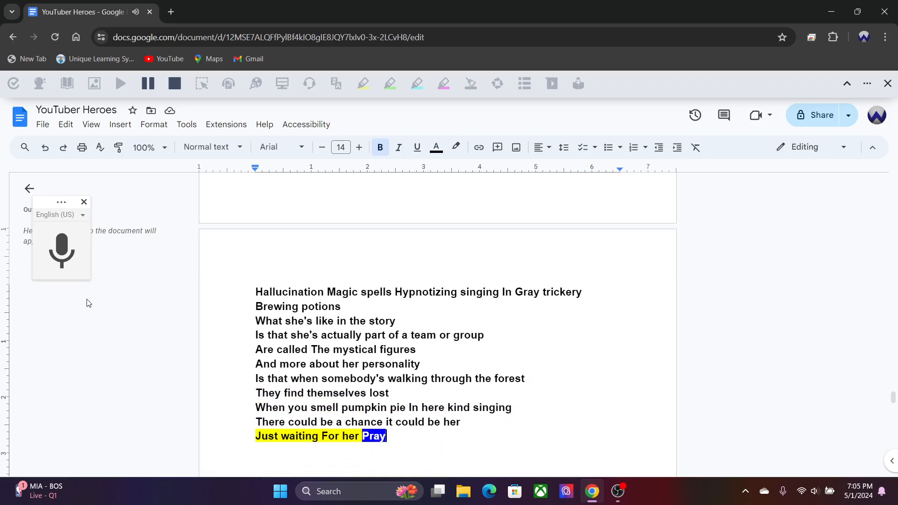
scroll(down, 3)
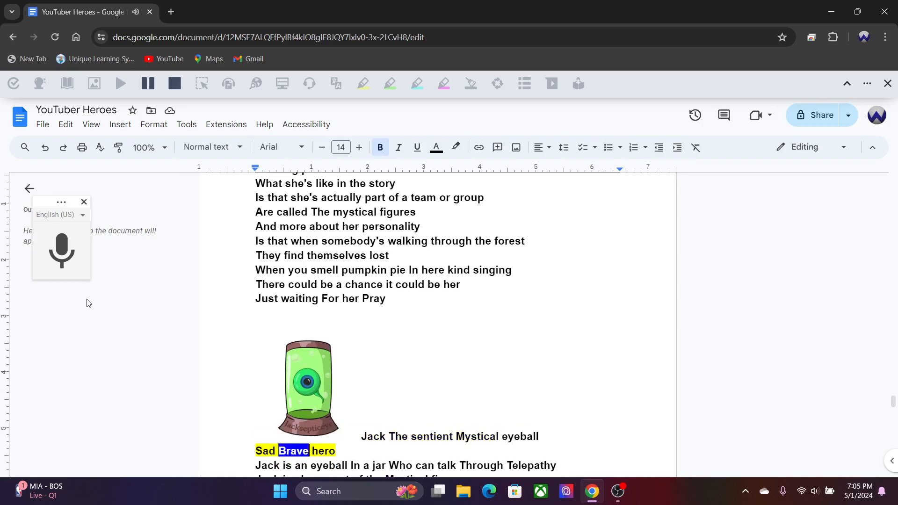
double_click(355, 465)
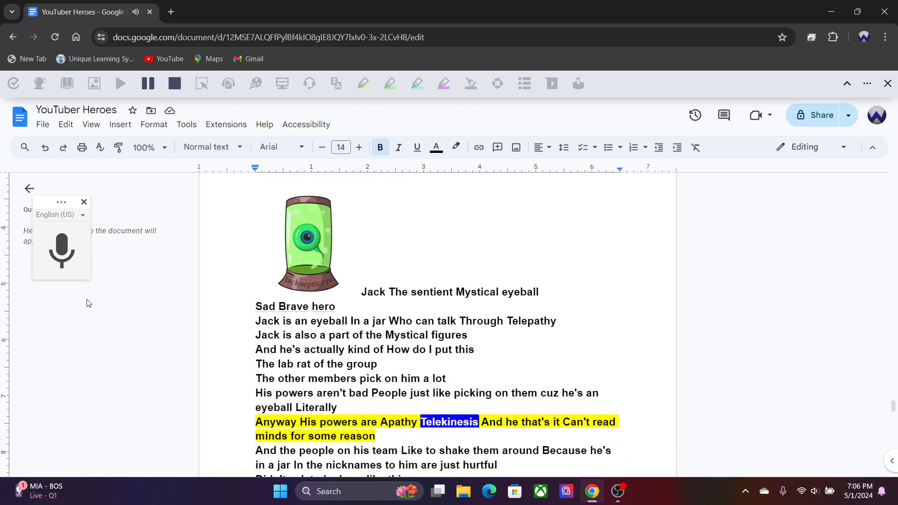
double_click(271, 436)
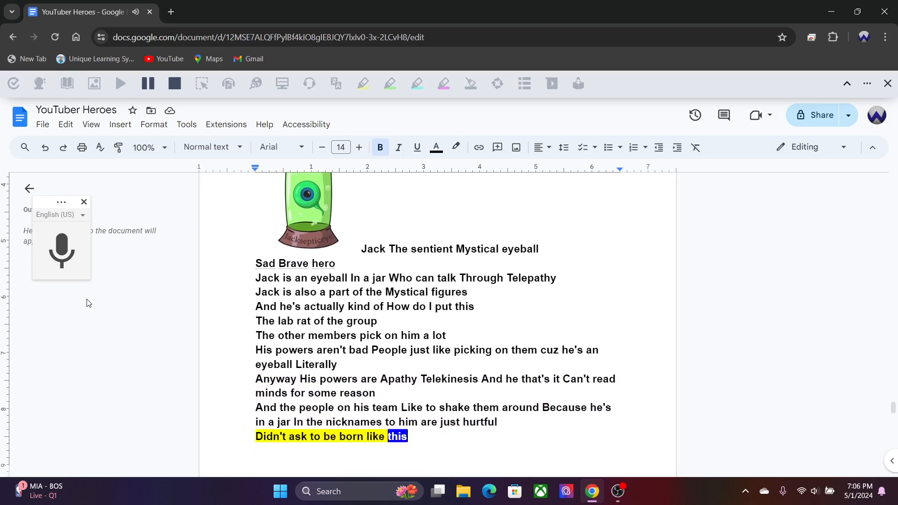
scroll(down, 3)
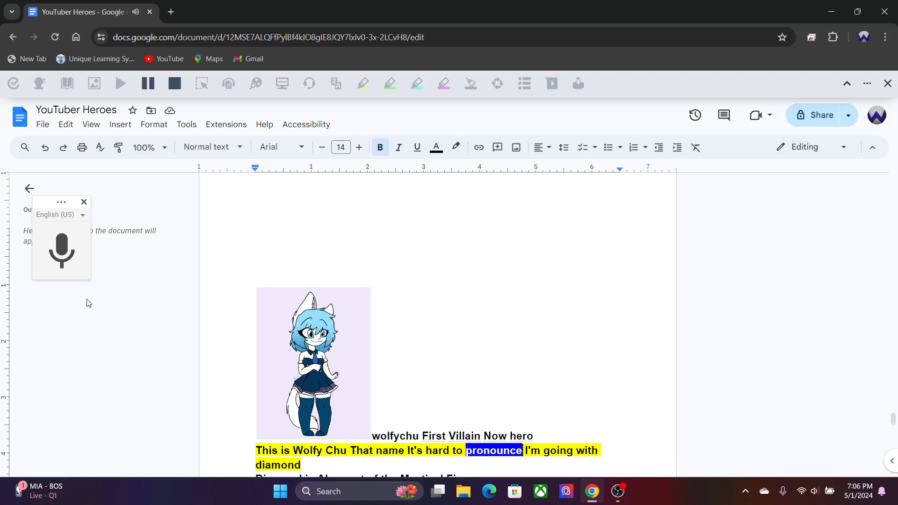
Follow Wolfy Chu's hero profile read aloud down to the gingerbread man line
scroll(down, 3)
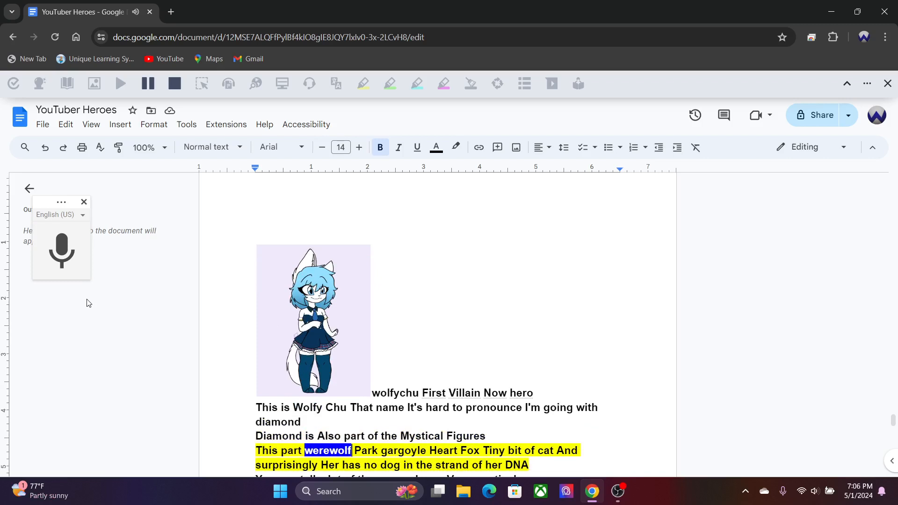
double_click(494, 450)
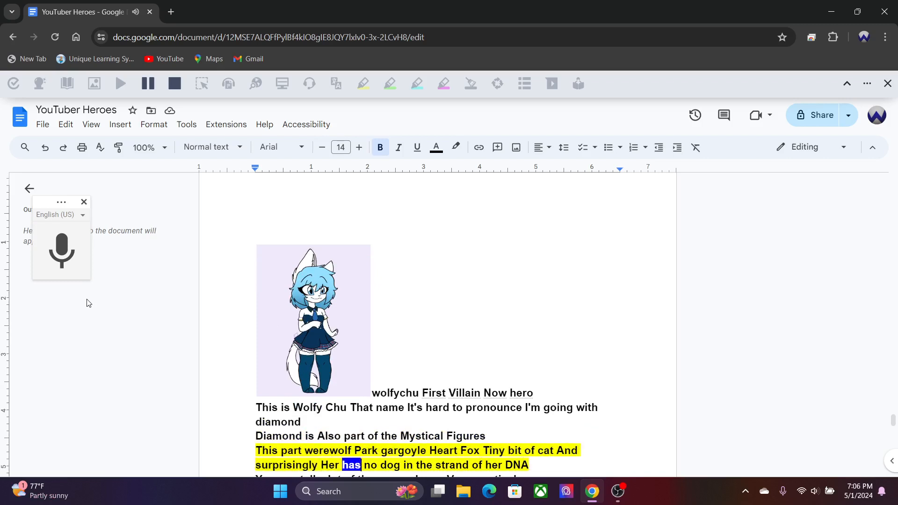
double_click(518, 464)
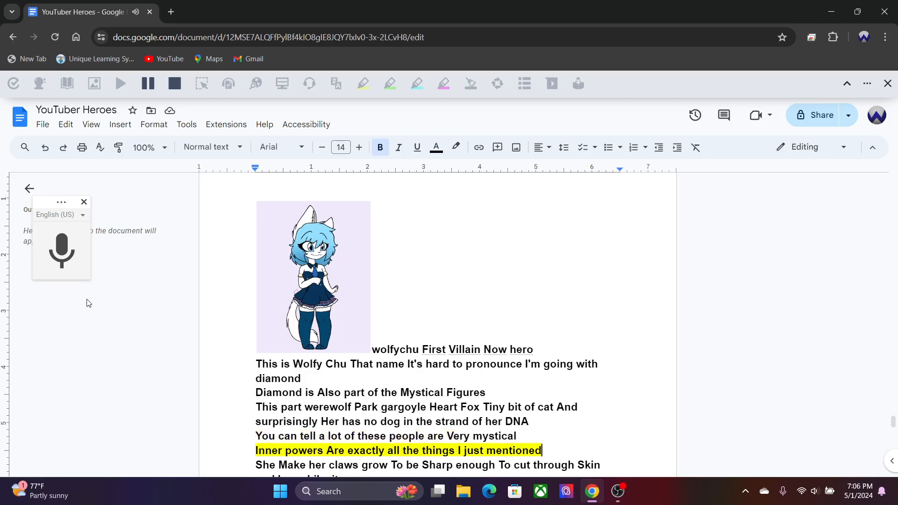
double_click(437, 450)
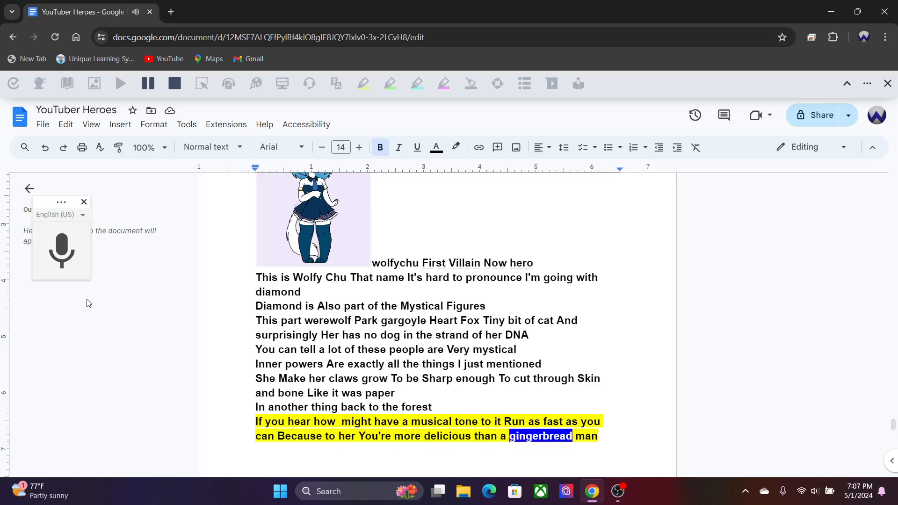
scroll(down, 3)
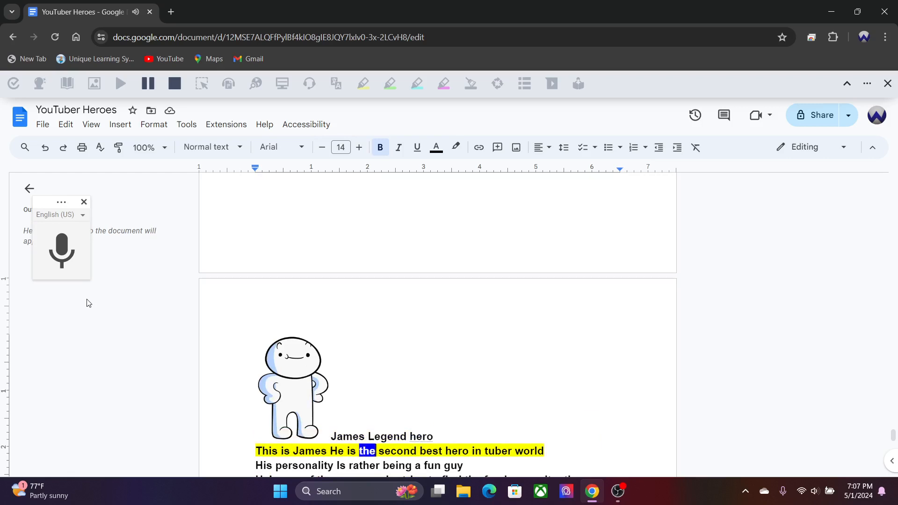
Hear James's introduction, stretchiness and black-aura second power read aloud
double_click(528, 451)
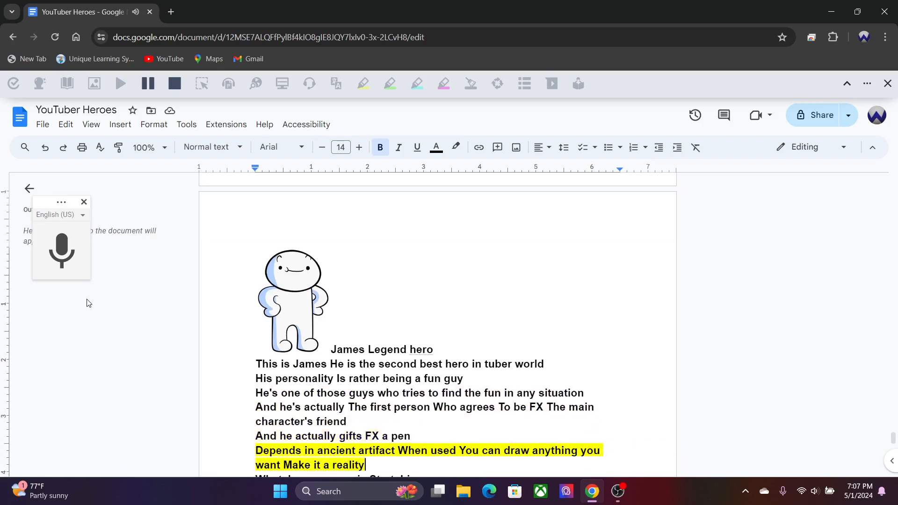
double_click(443, 450)
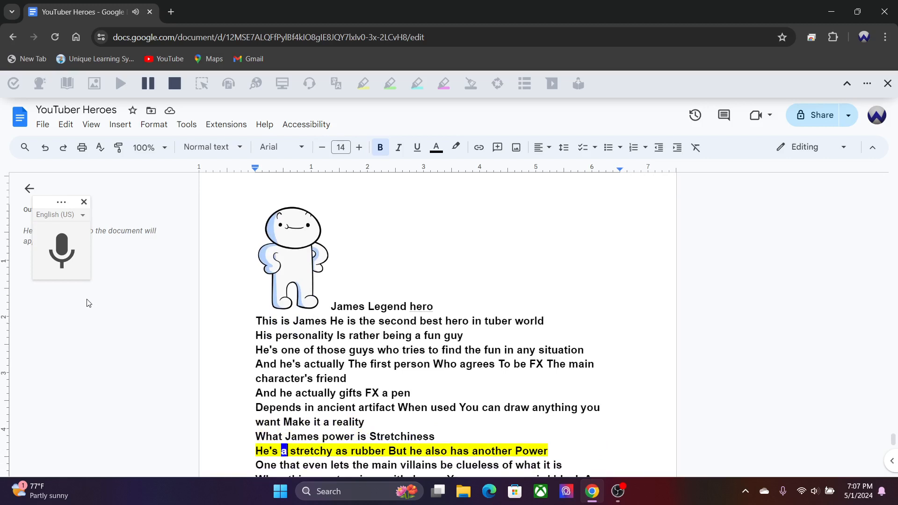
double_click(492, 451)
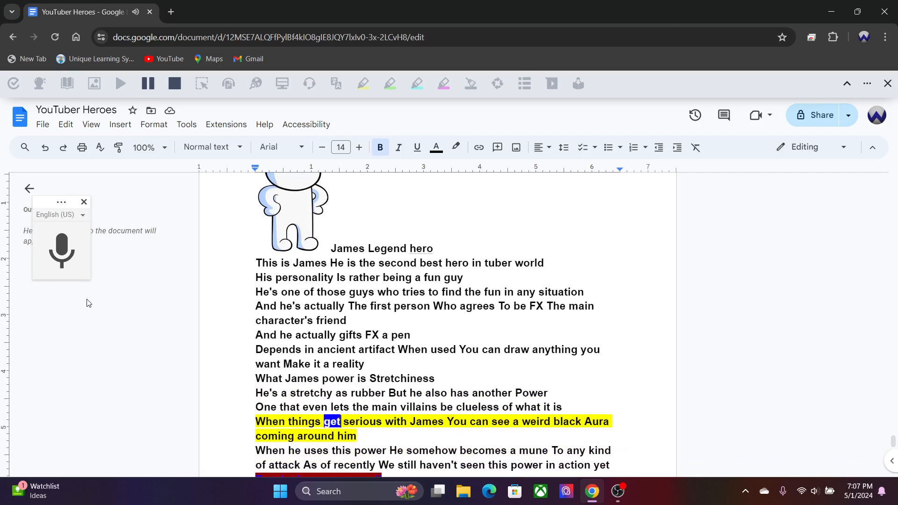
double_click(536, 422)
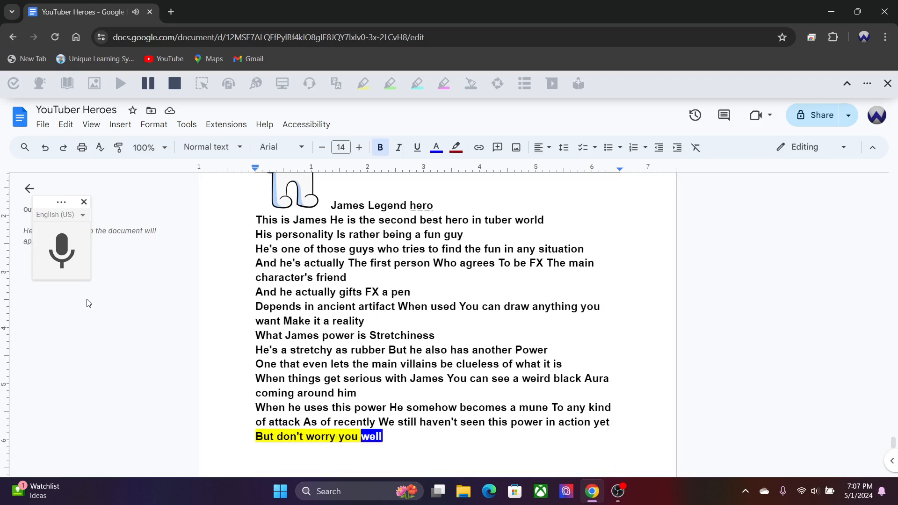
Move to the next page and hear James's monetize power explained aloud
scroll(down, 3)
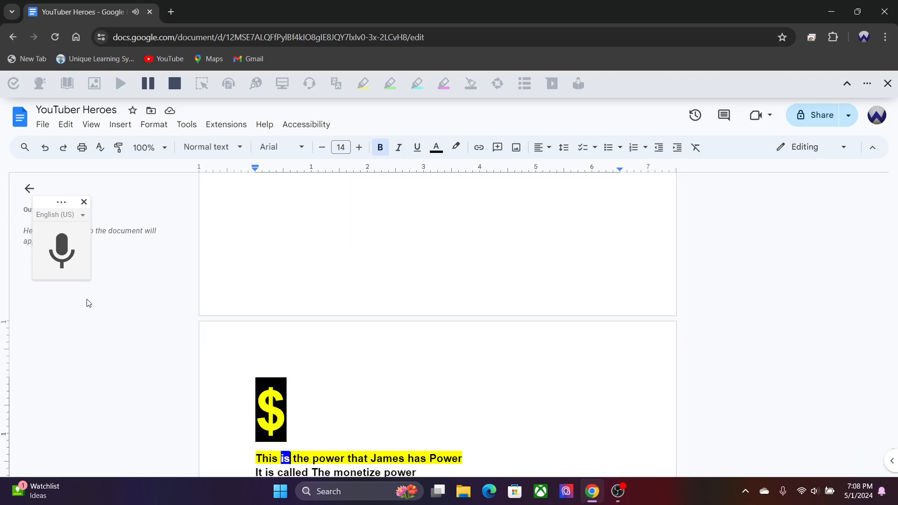
double_click(445, 458)
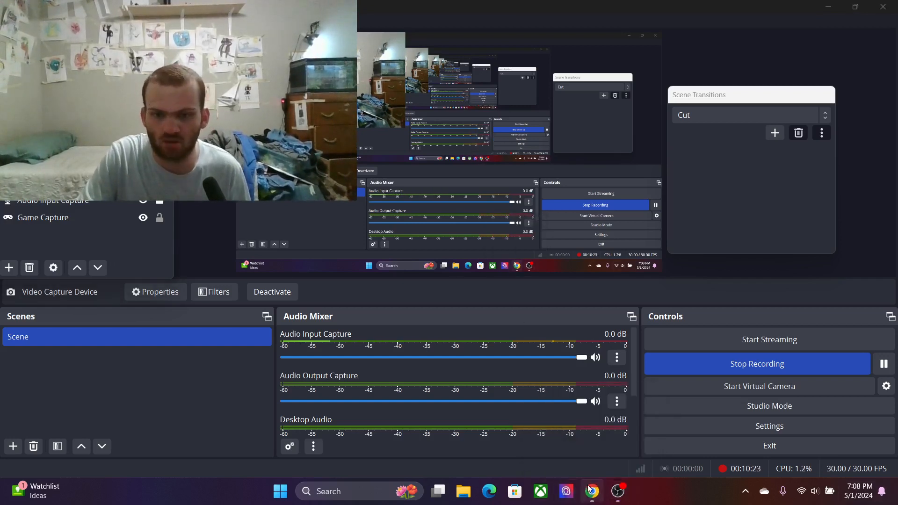
click(591, 491)
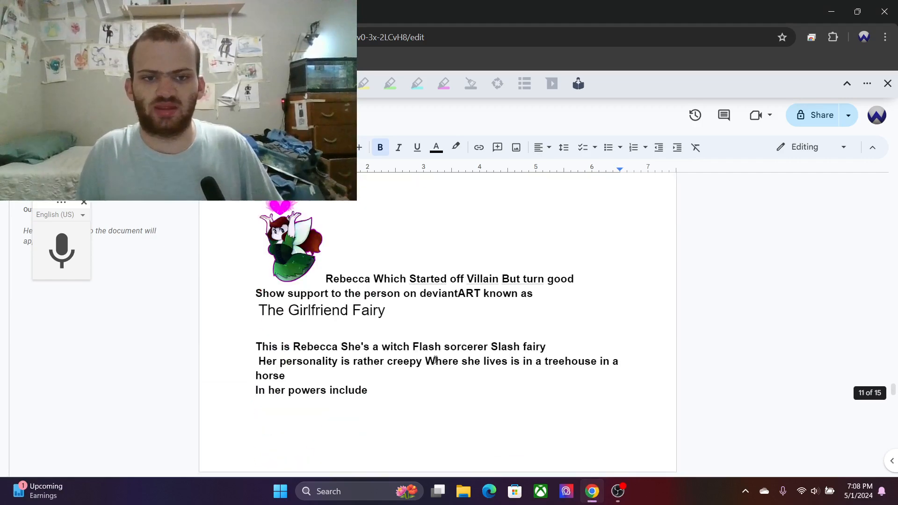
Return to the opening FX main character profile, then bring OBS Studio forward
scroll(down, 3)
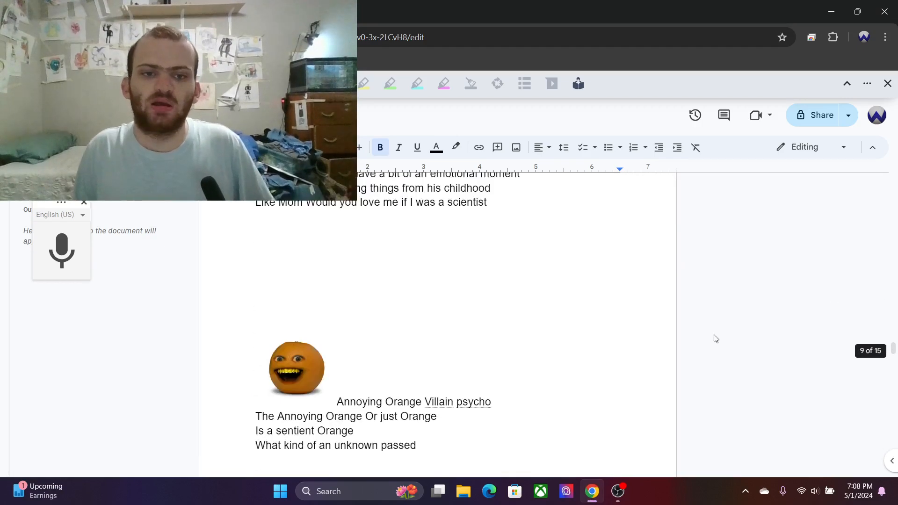
scroll(down, 3)
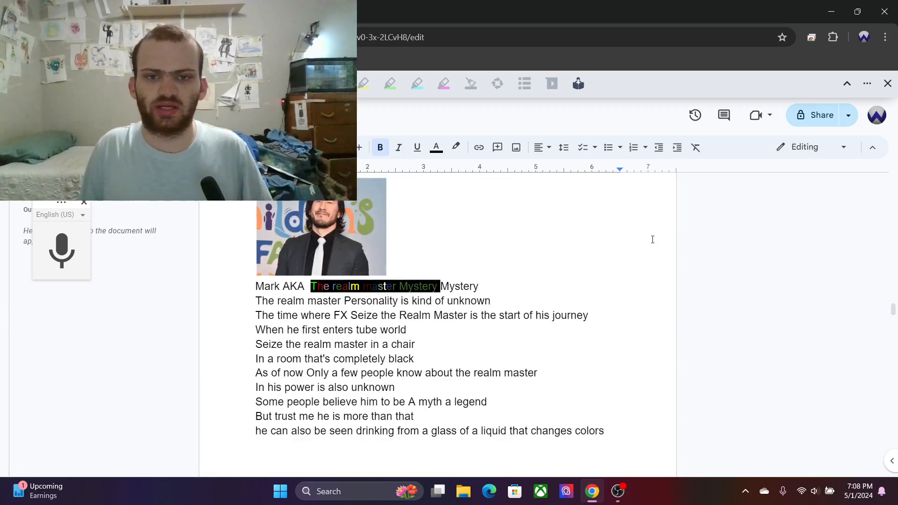
scroll(down, 3)
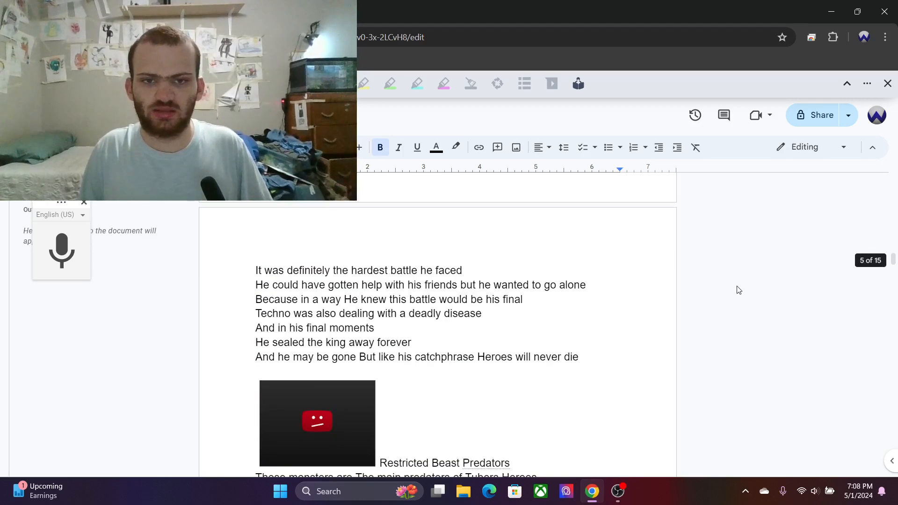
scroll(down, 3)
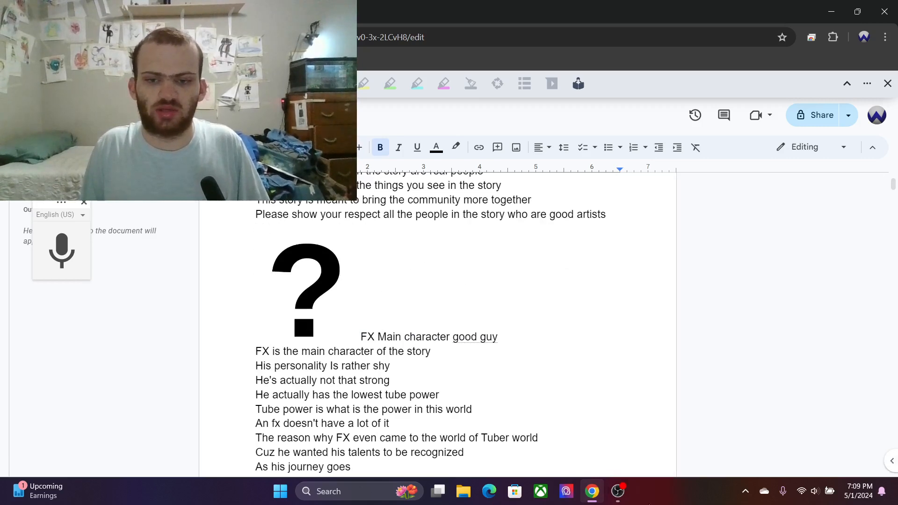
click(617, 491)
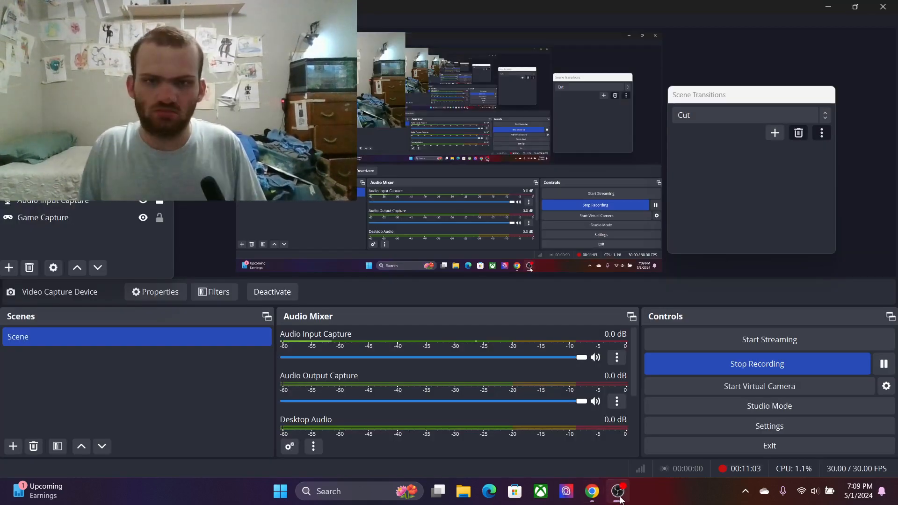